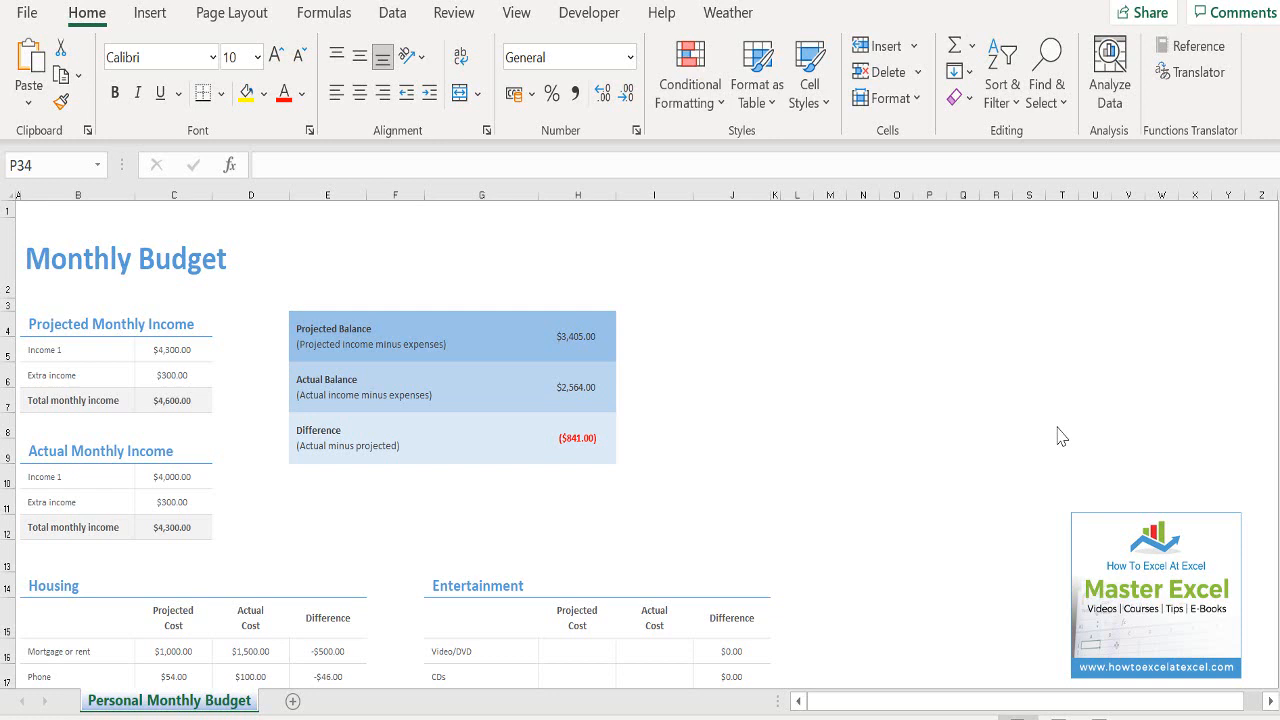
mouse_move(517, 512)
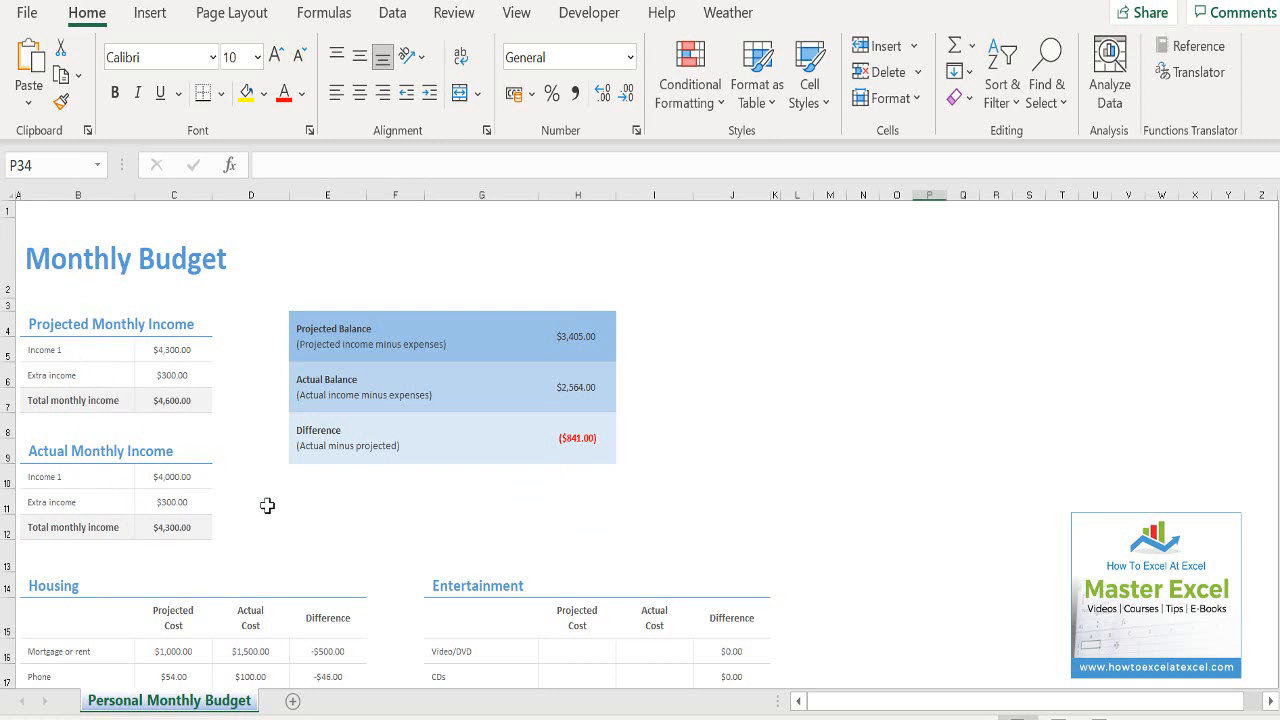
Inspect the Extra income amount in C6 and the Monthly Budget title cell.
click(250, 502)
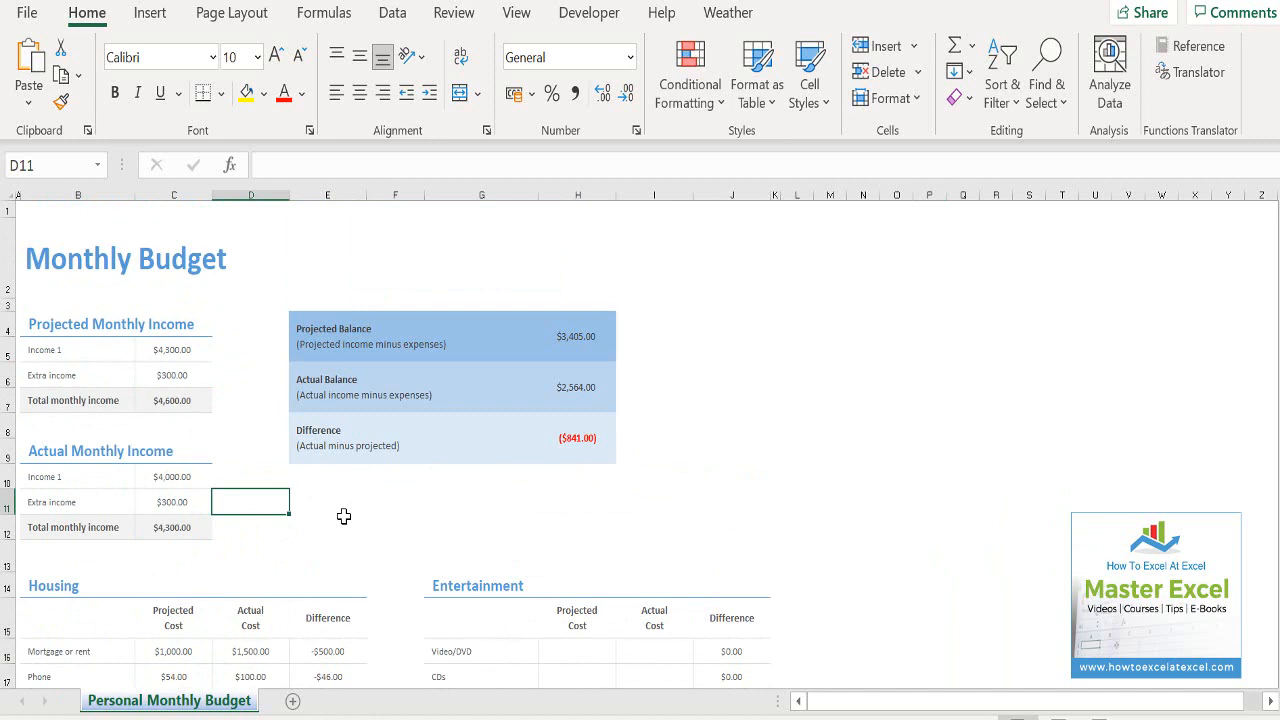
click(172, 375)
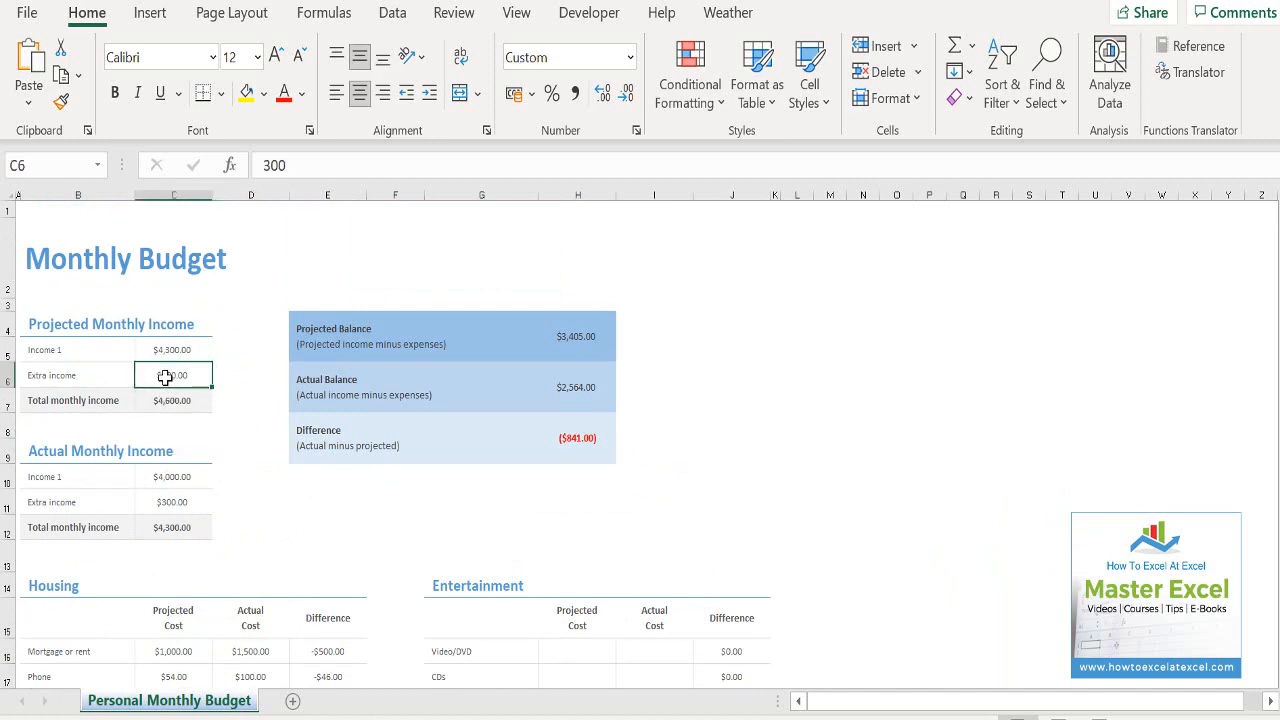
click(174, 400)
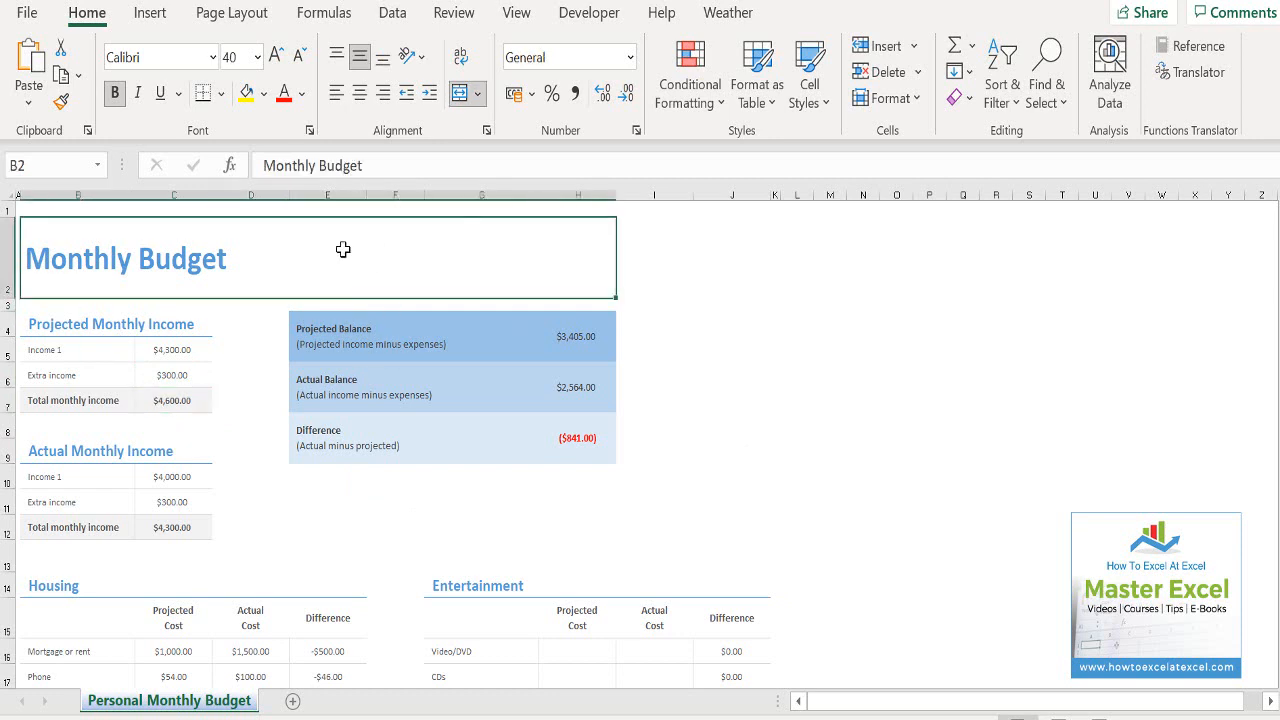
mouse_move(344, 22)
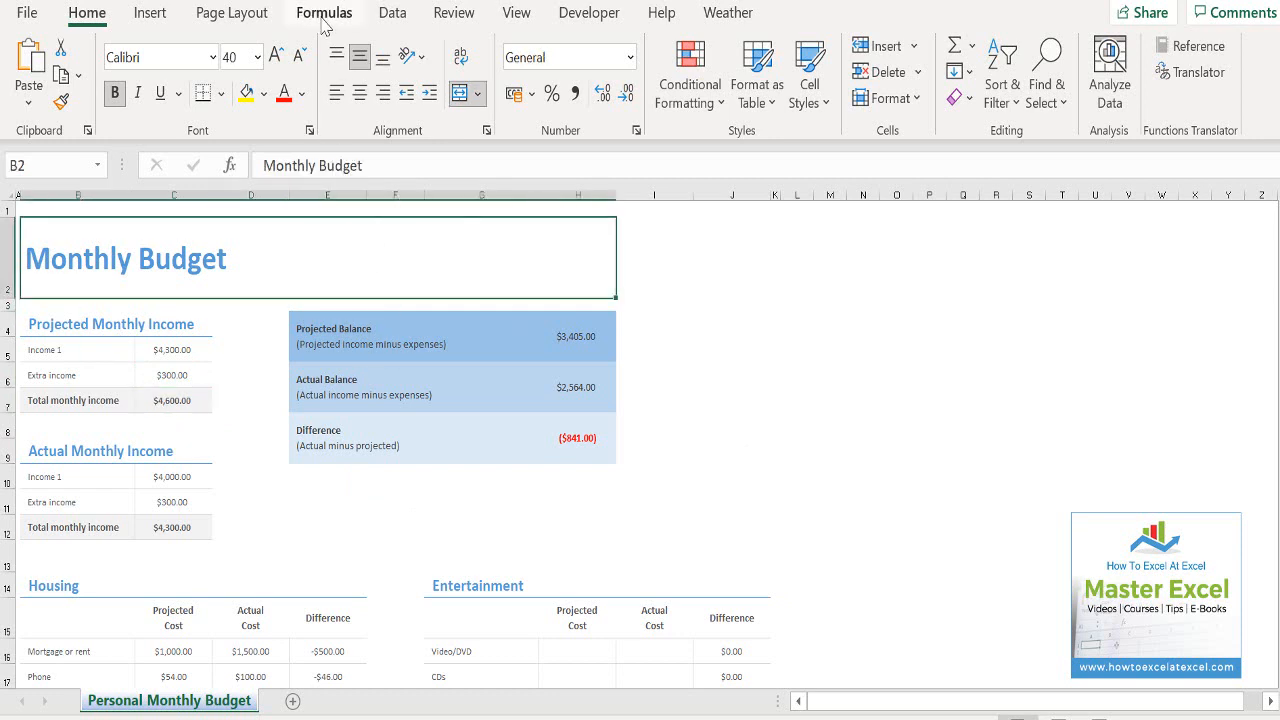
Toggle Show Formulas on to review SUM and SUBTOTAL formulas, then back off.
click(324, 13)
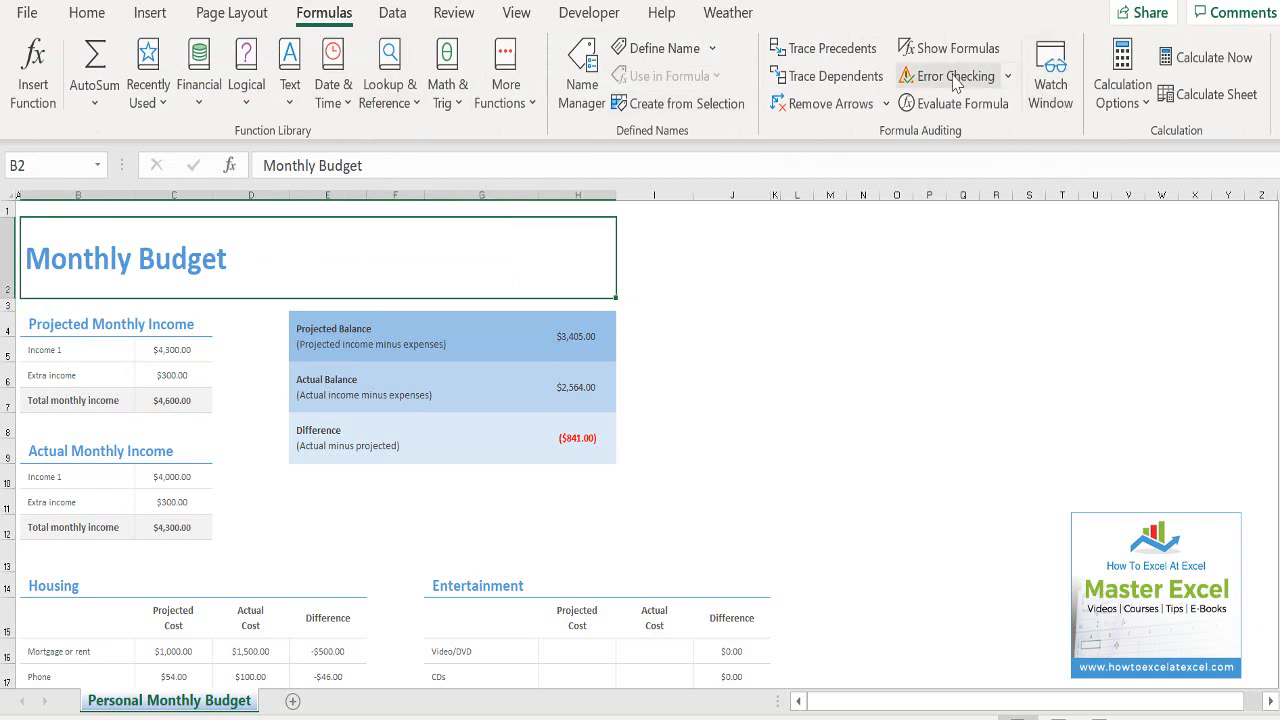
click(952, 48)
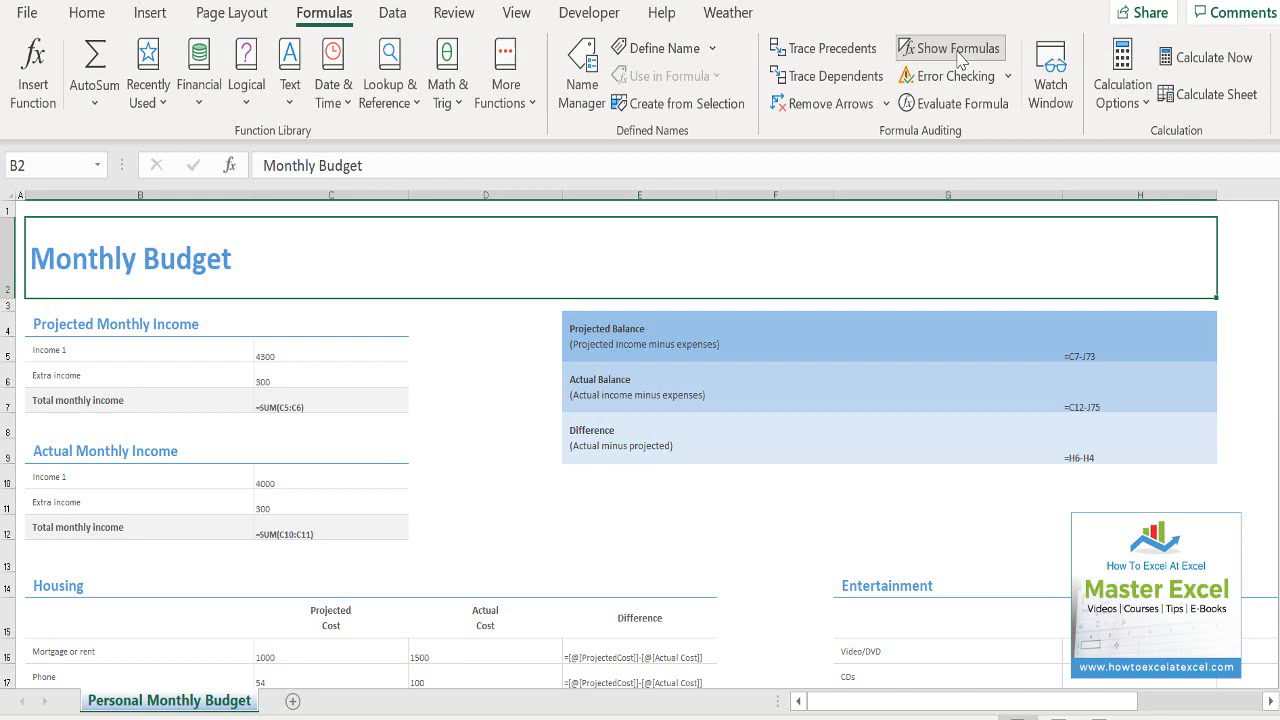
scroll(down, 3)
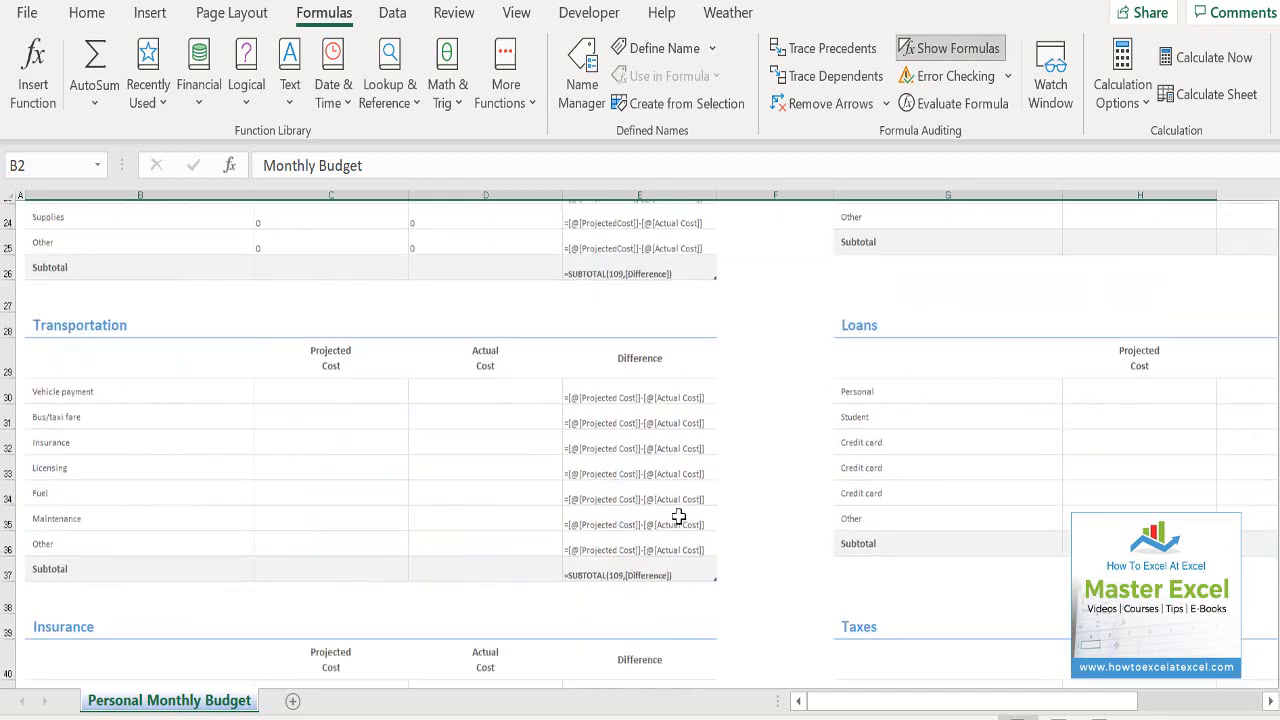
scroll(down, 3)
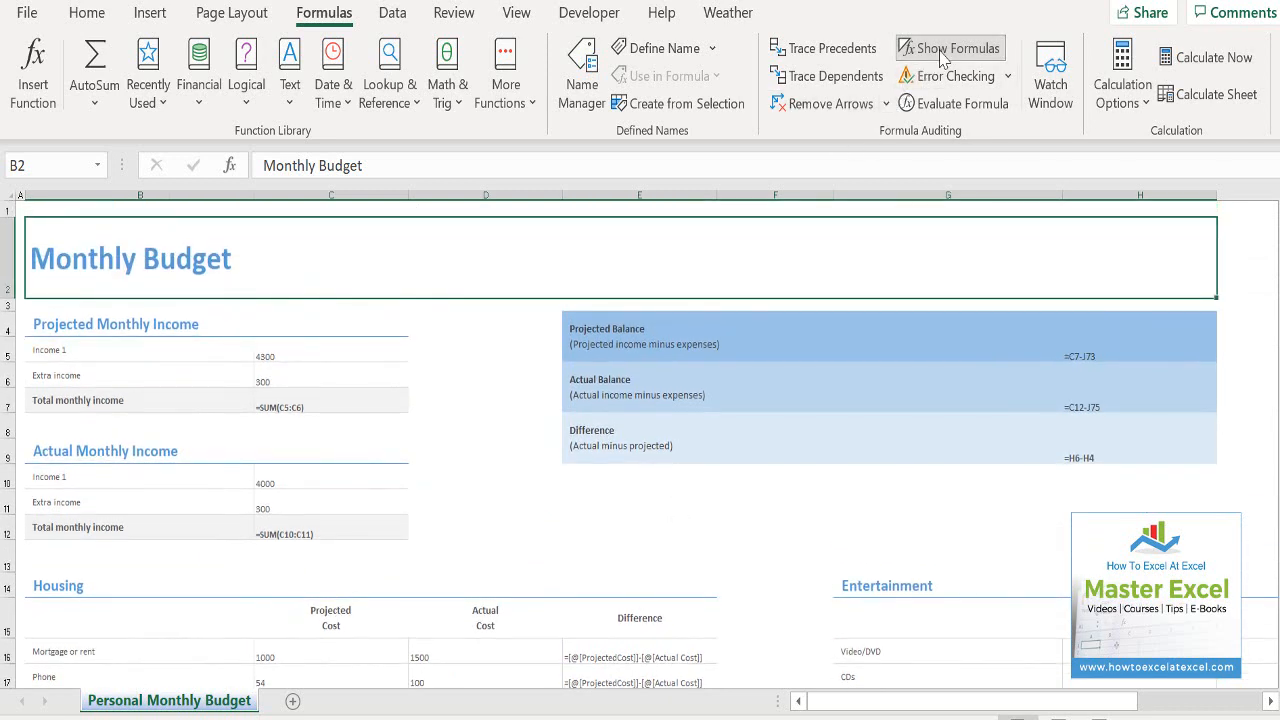
click(959, 48)
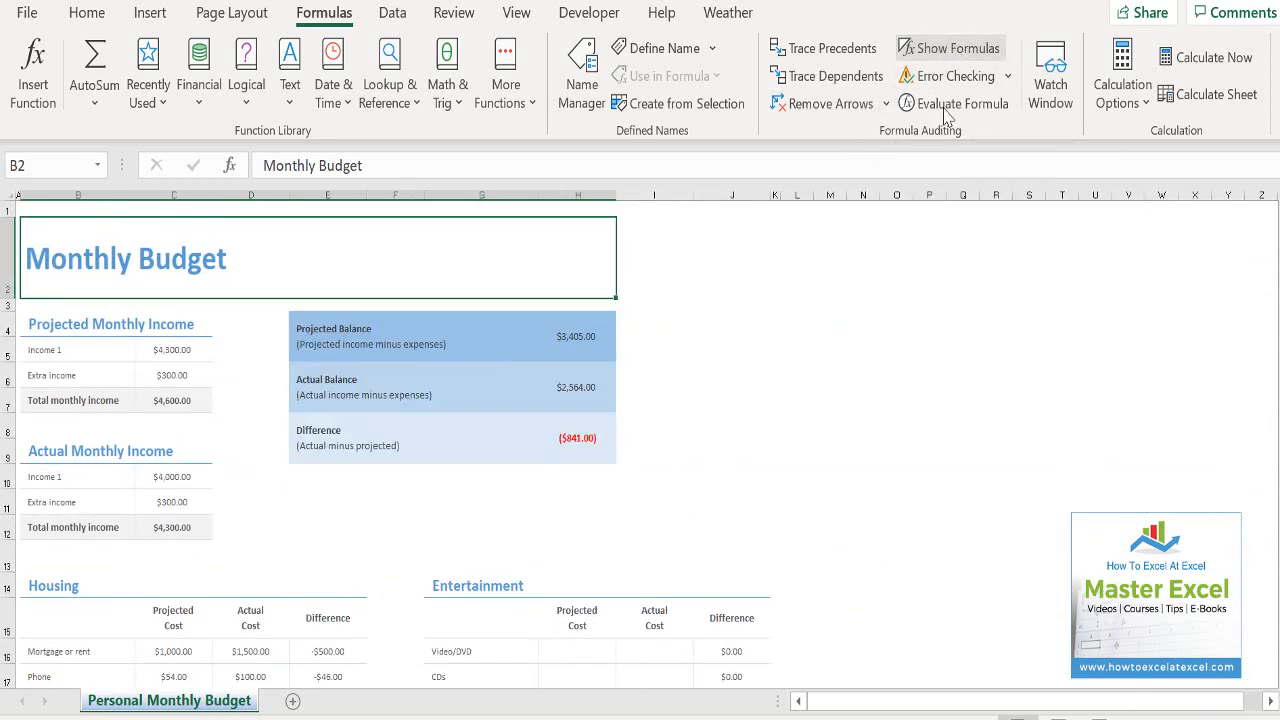
Select the entire budget worksheet and return to the Home tab.
click(395, 504)
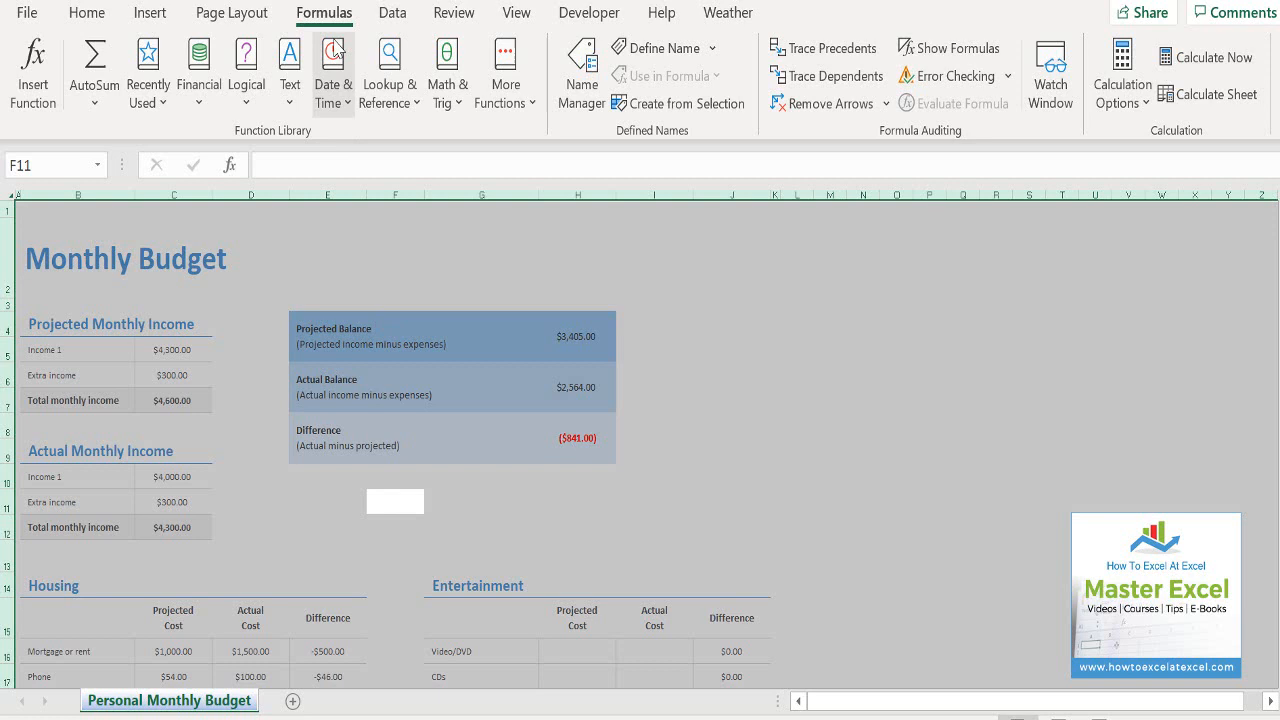
click(86, 12)
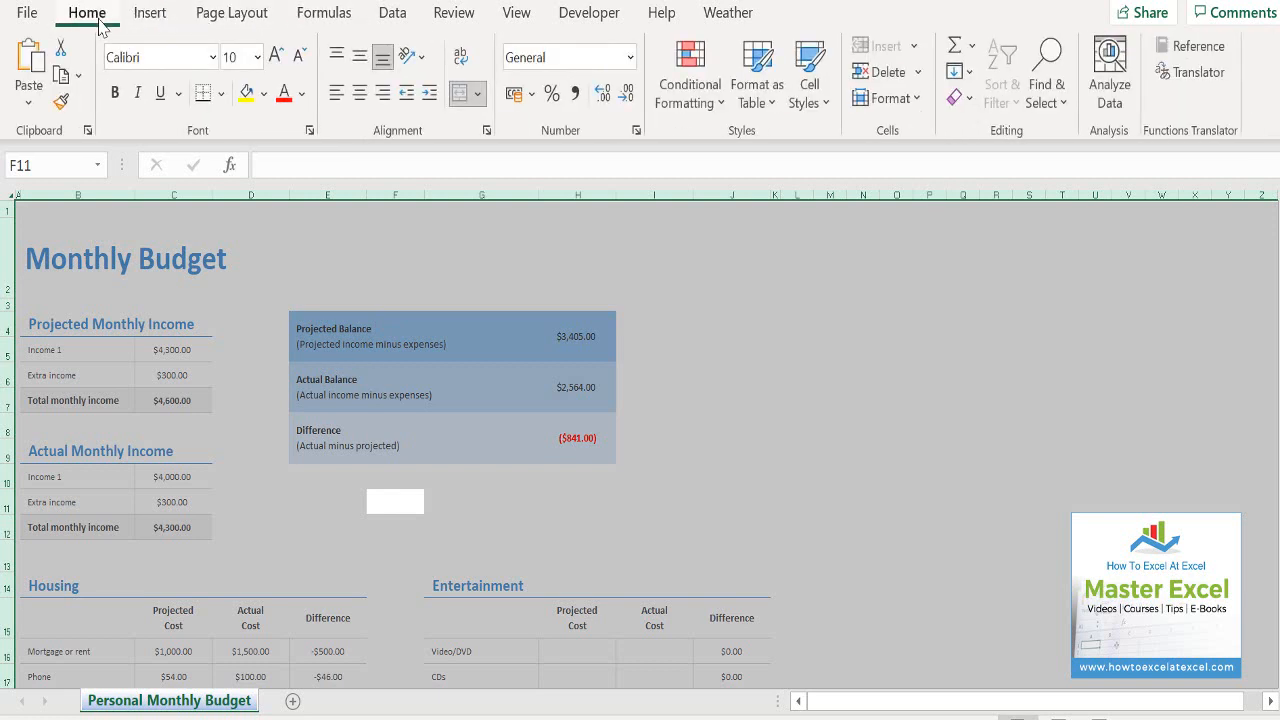
mouse_move(1005, 138)
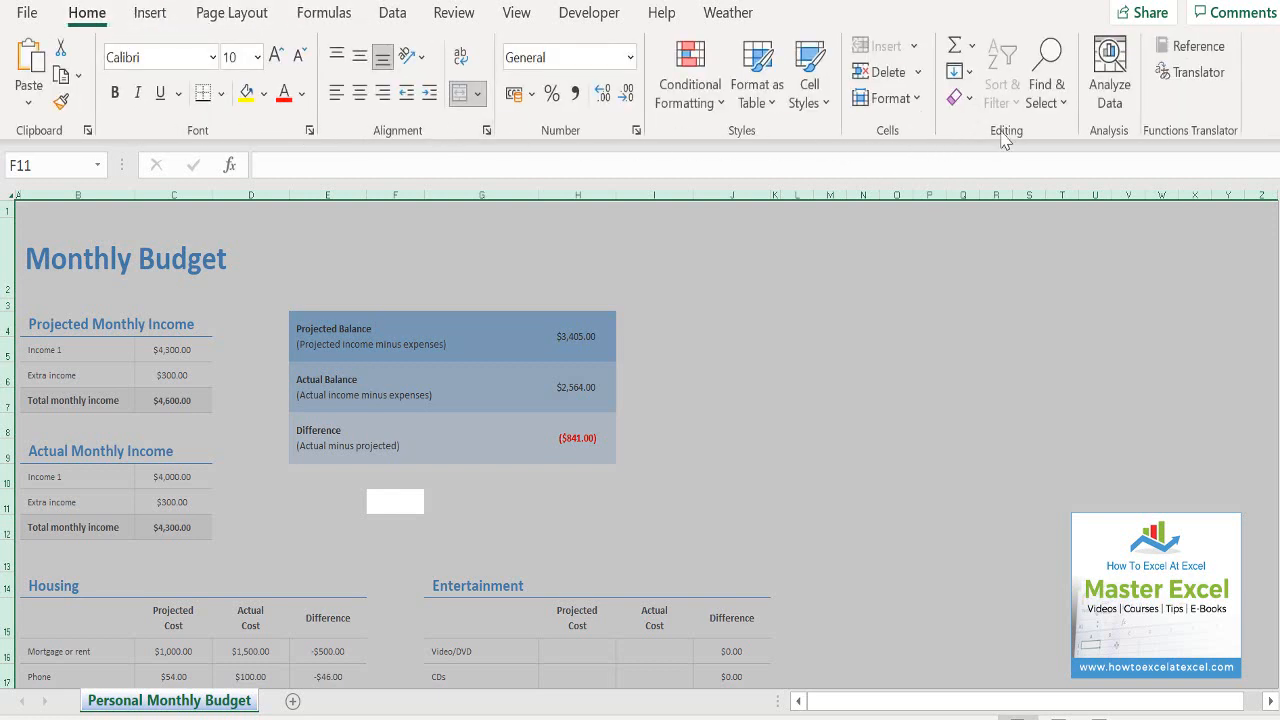
Open Go To Special from Find & Select, reopening it through the Go To dialog.
click(1046, 70)
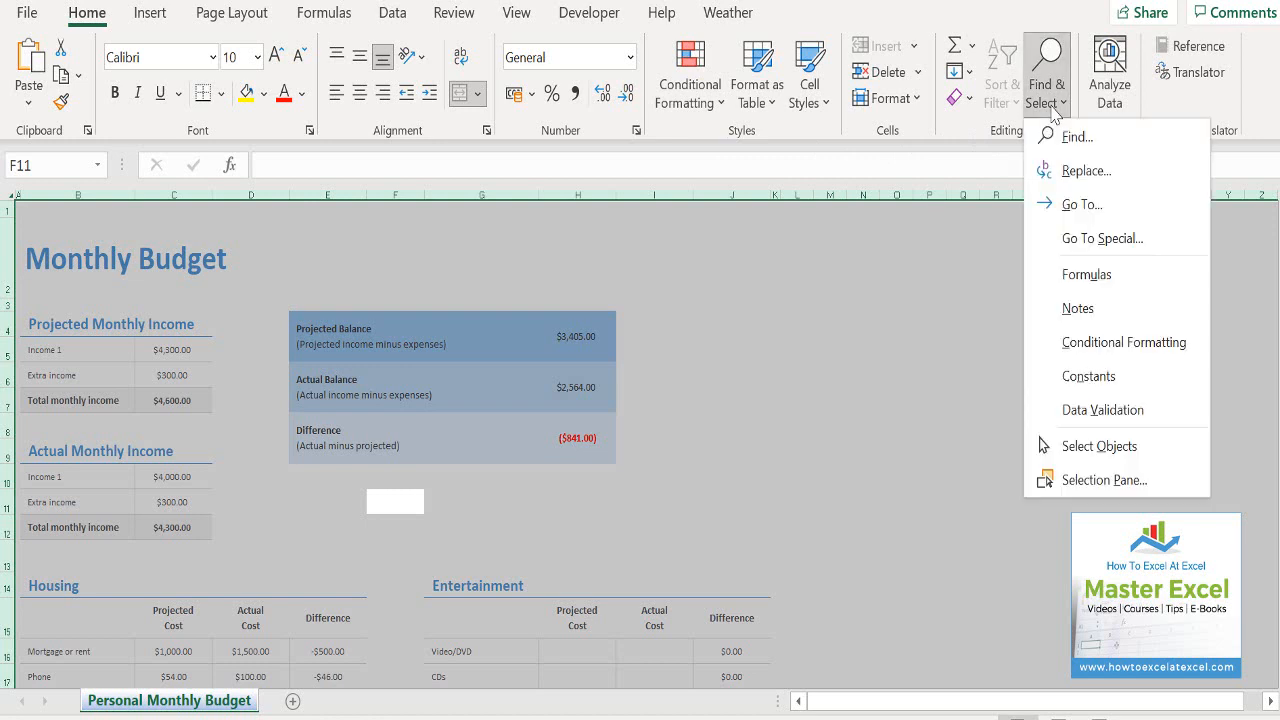
click(1101, 238)
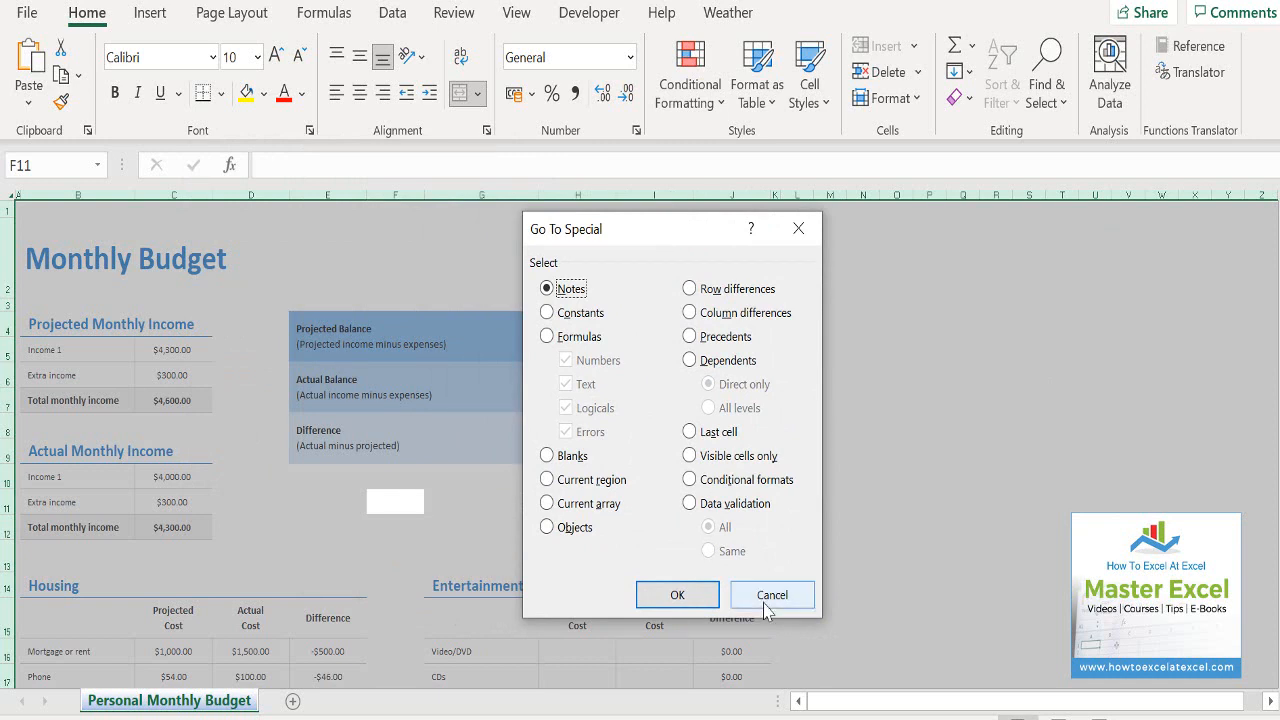
click(772, 595)
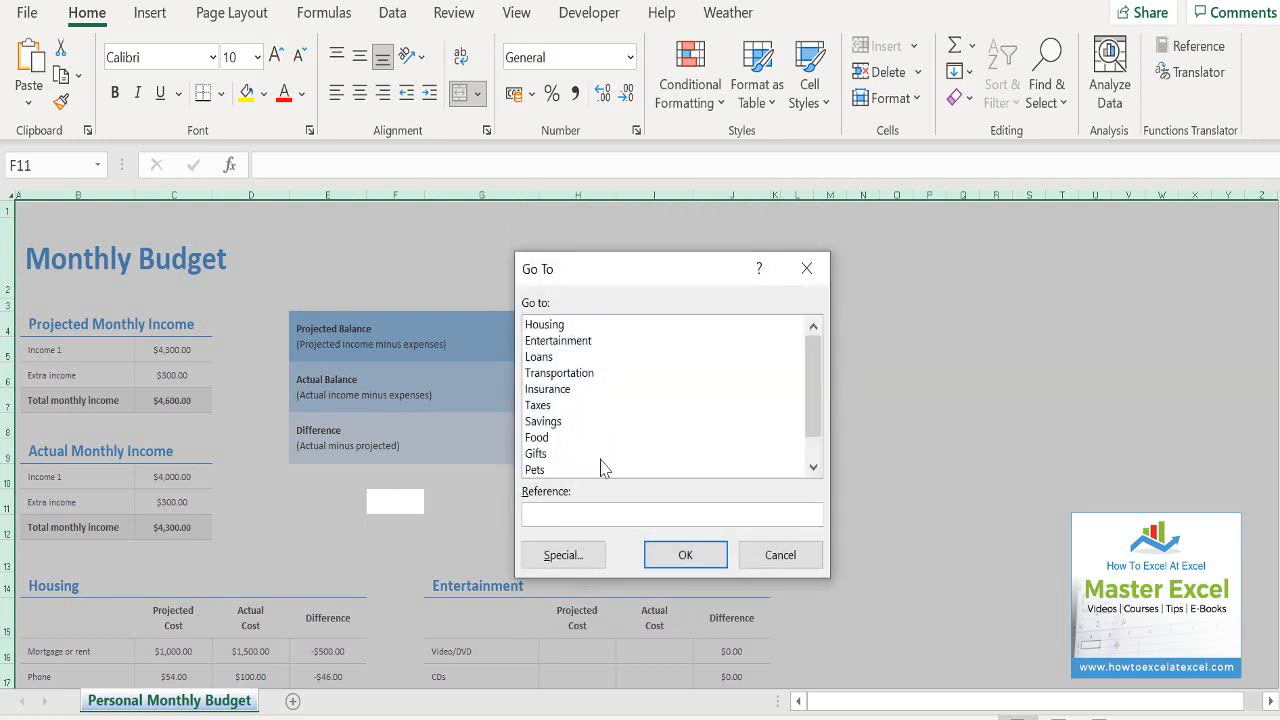
click(563, 554)
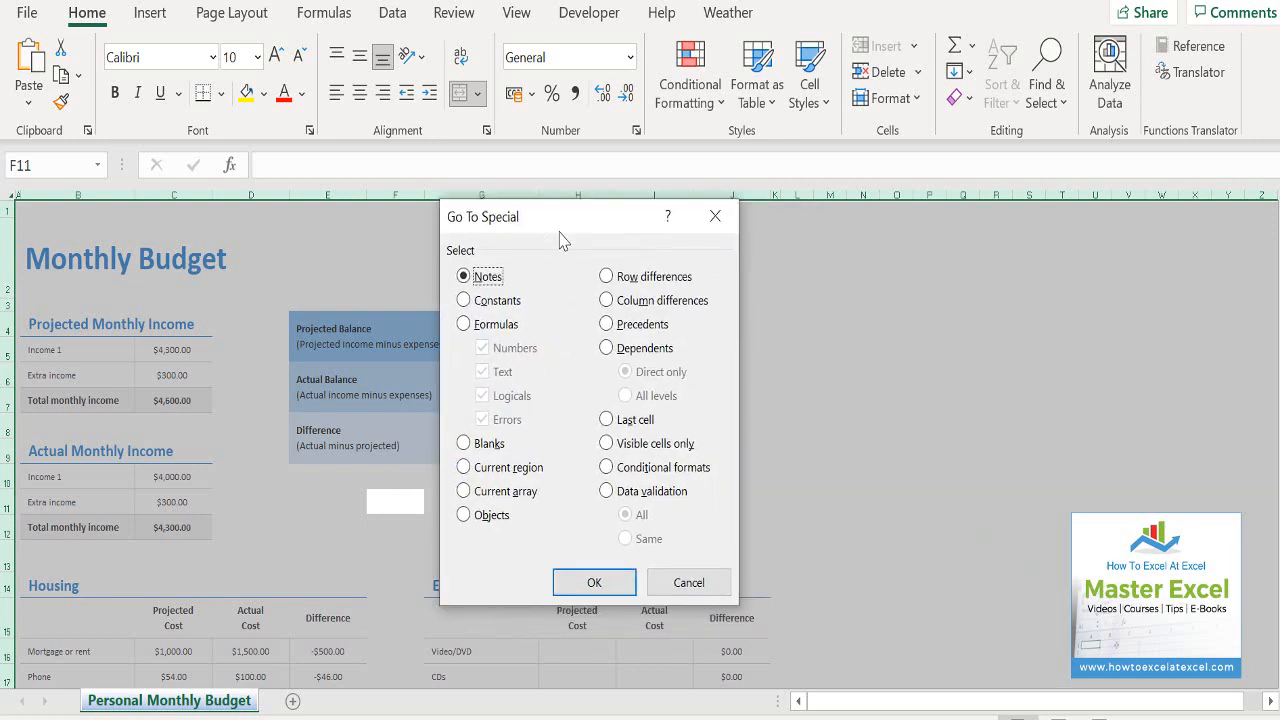
mouse_move(522, 376)
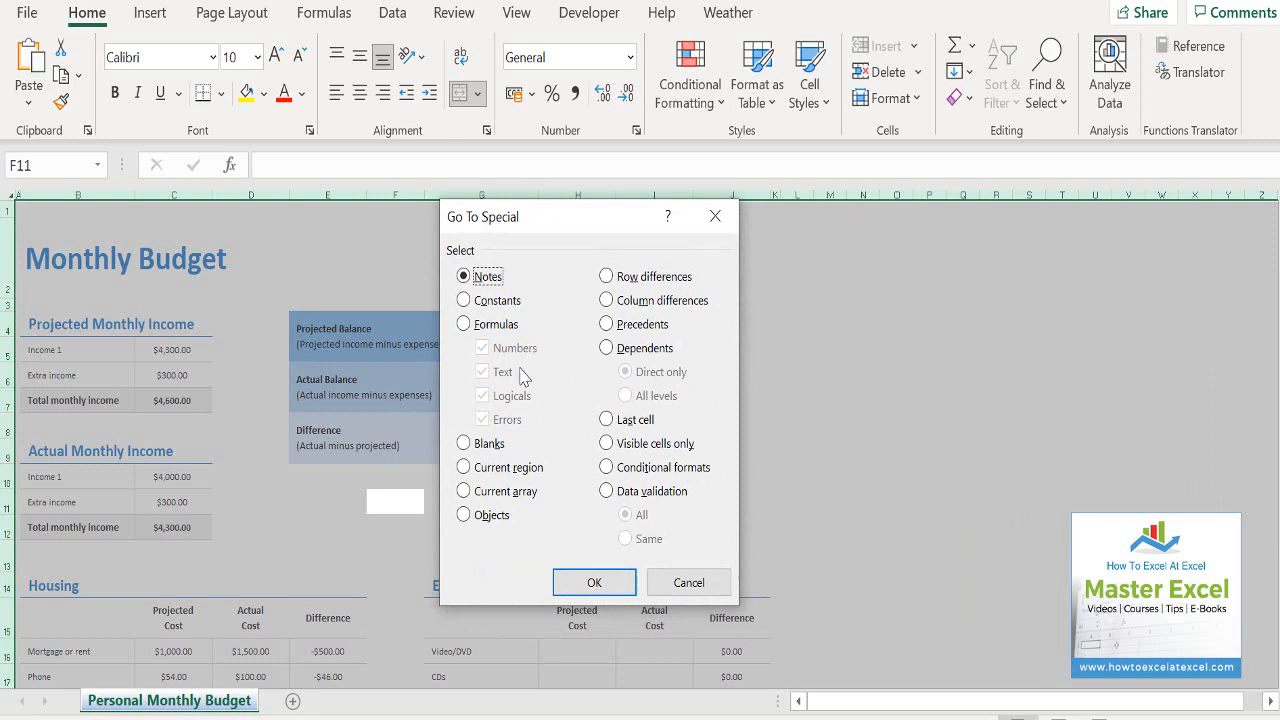
Select only numeric constants via Go To Special Constants with Text excluded.
click(463, 300)
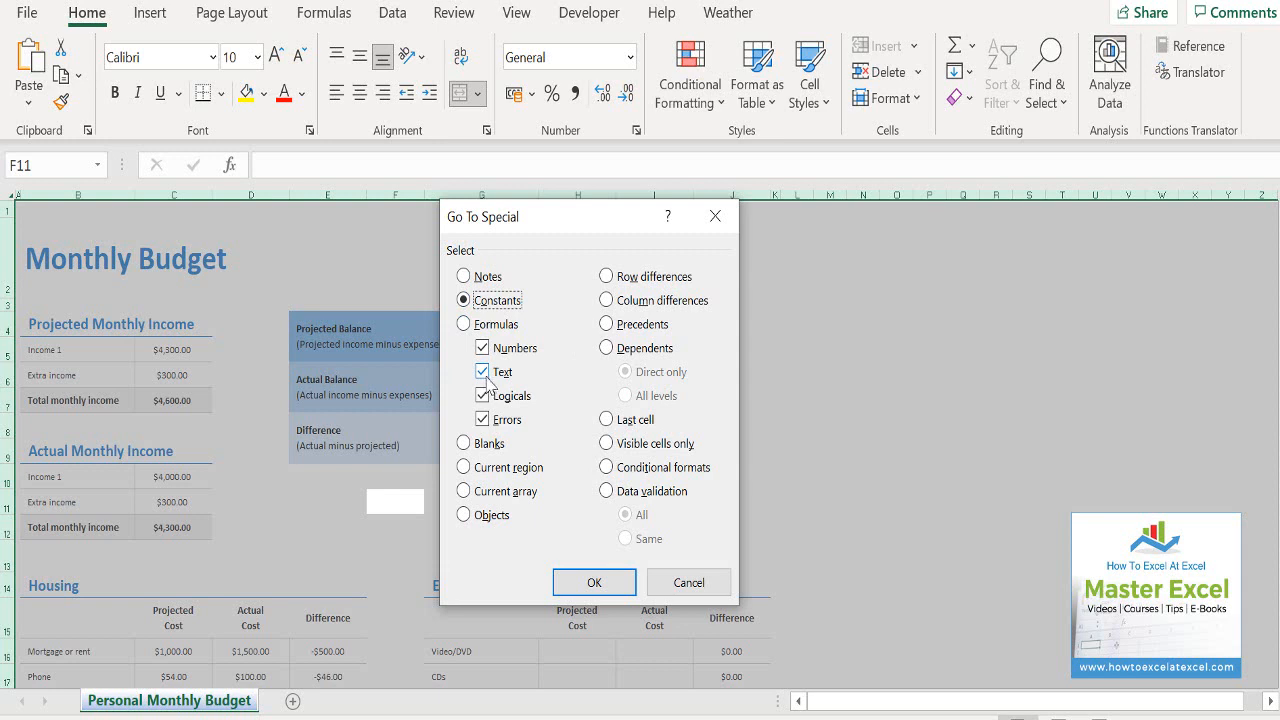
click(482, 372)
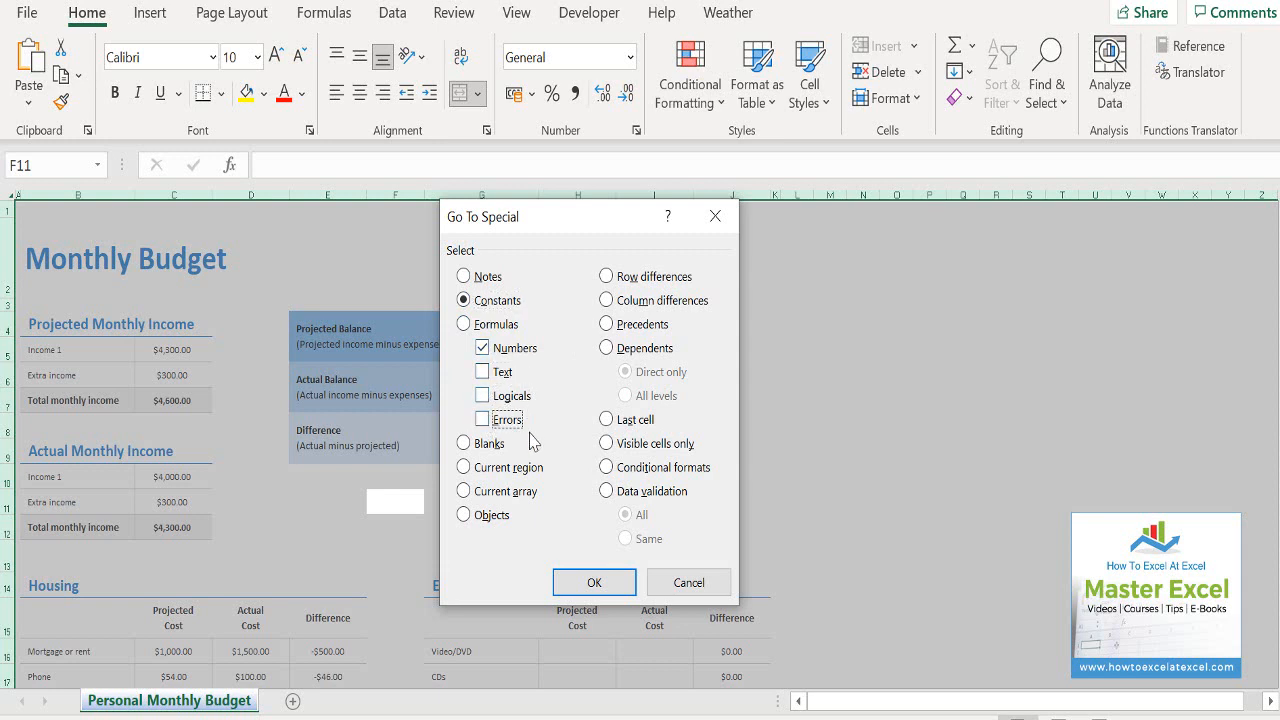
click(594, 582)
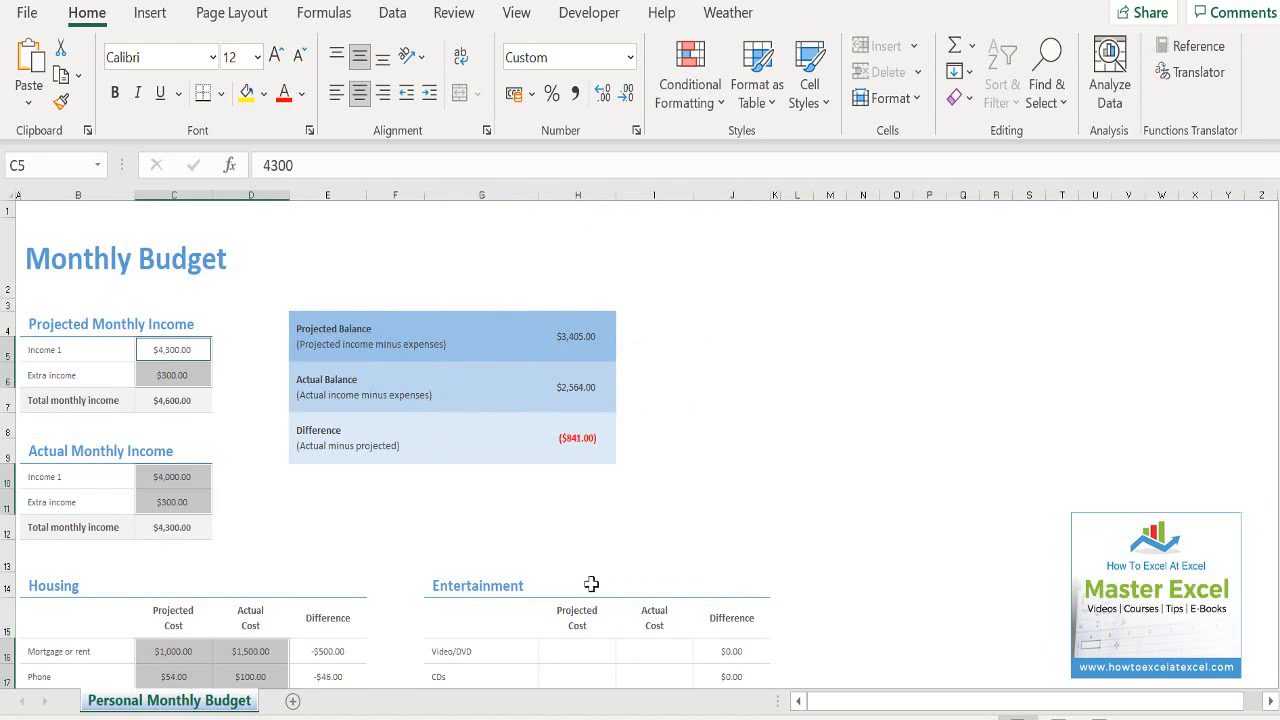
Clear the selected income and cost figures, then deselect by clicking an empty cell.
scroll(down, 3)
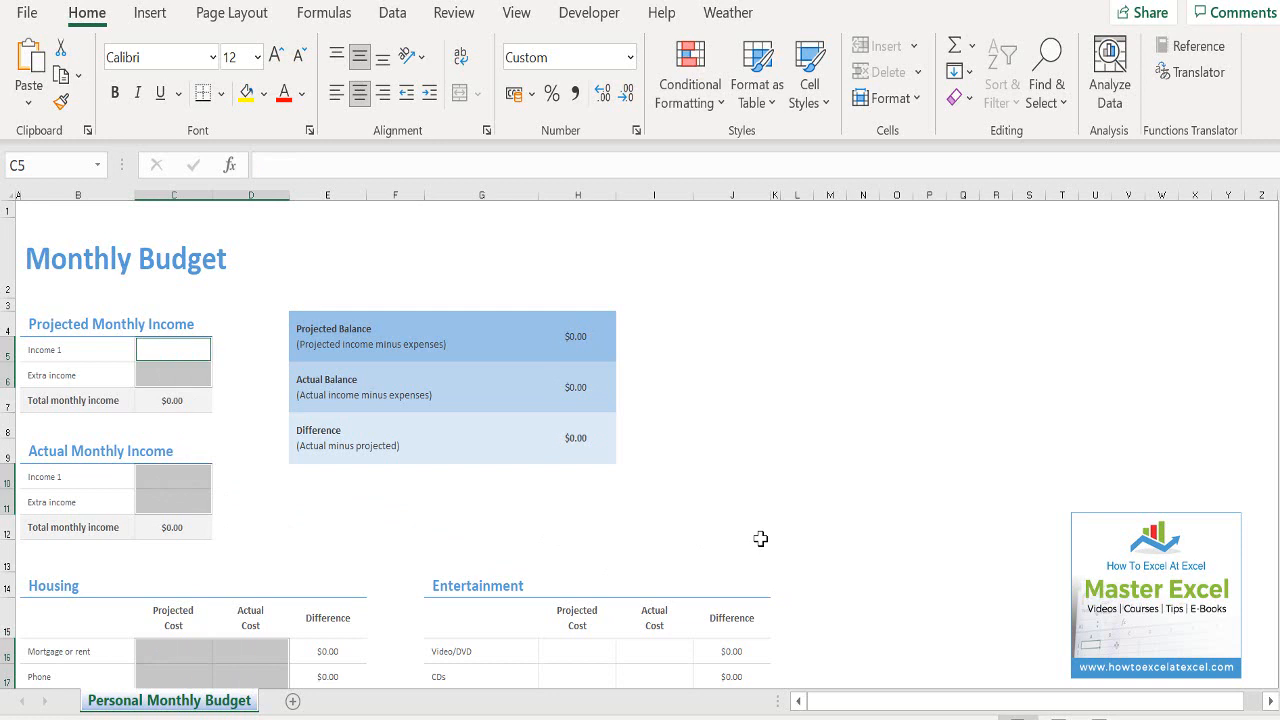
click(327, 555)
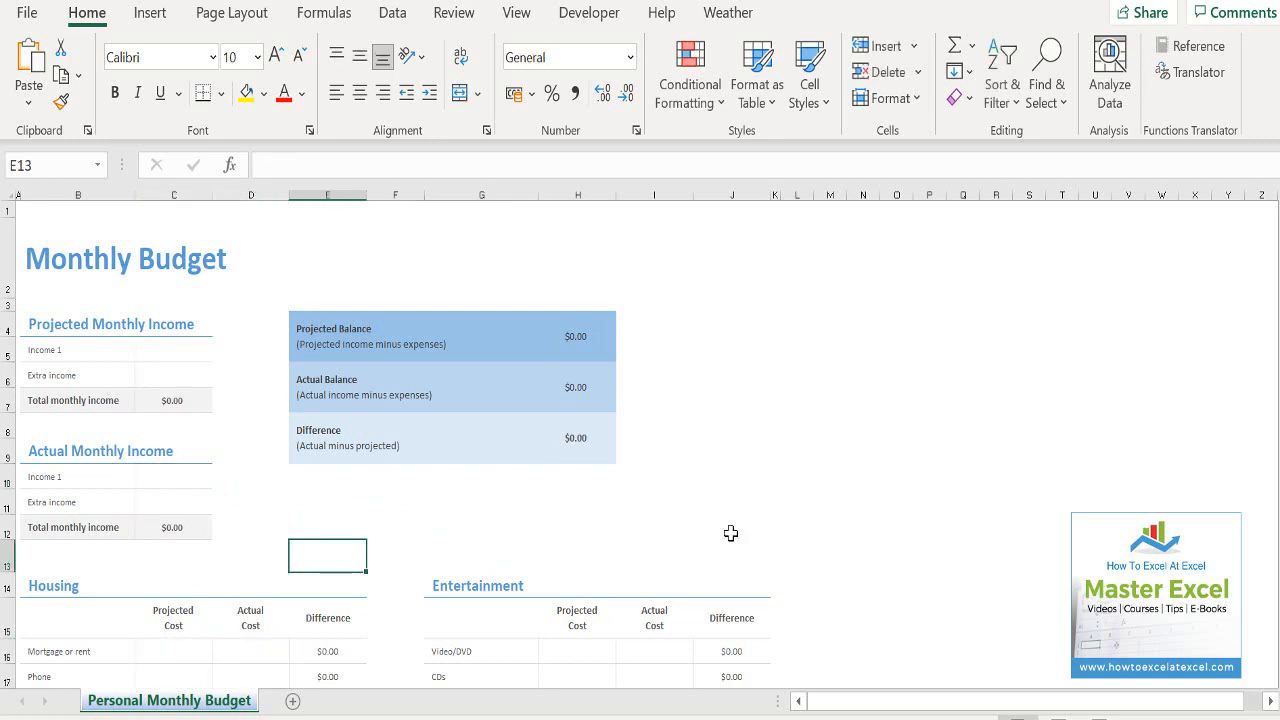